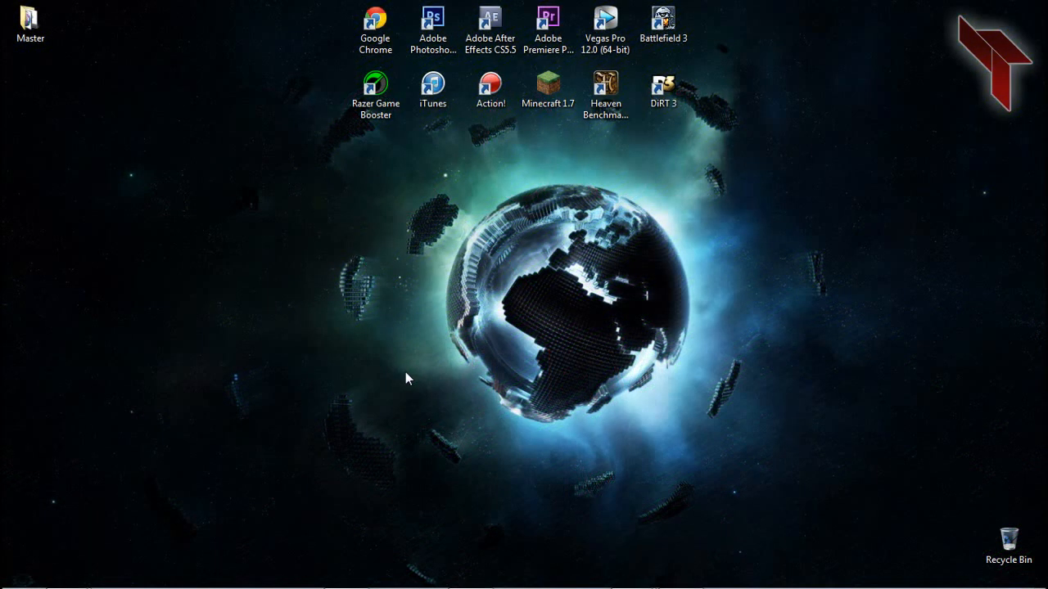
Step: Right-click Computer and choose Properties to view installed RAM and system type
right_click(237, 223)
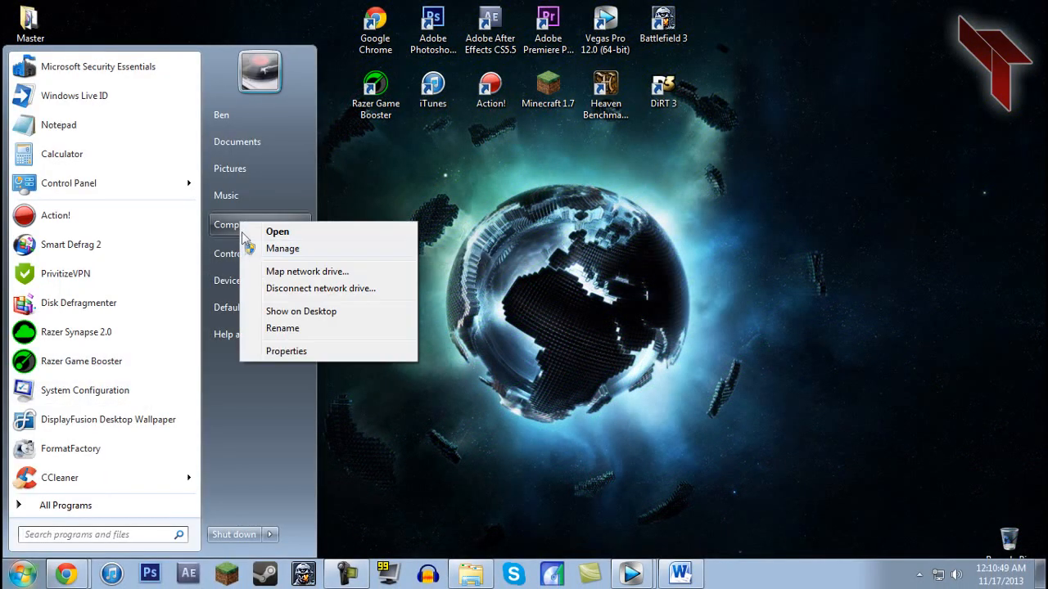
left_click(285, 350)
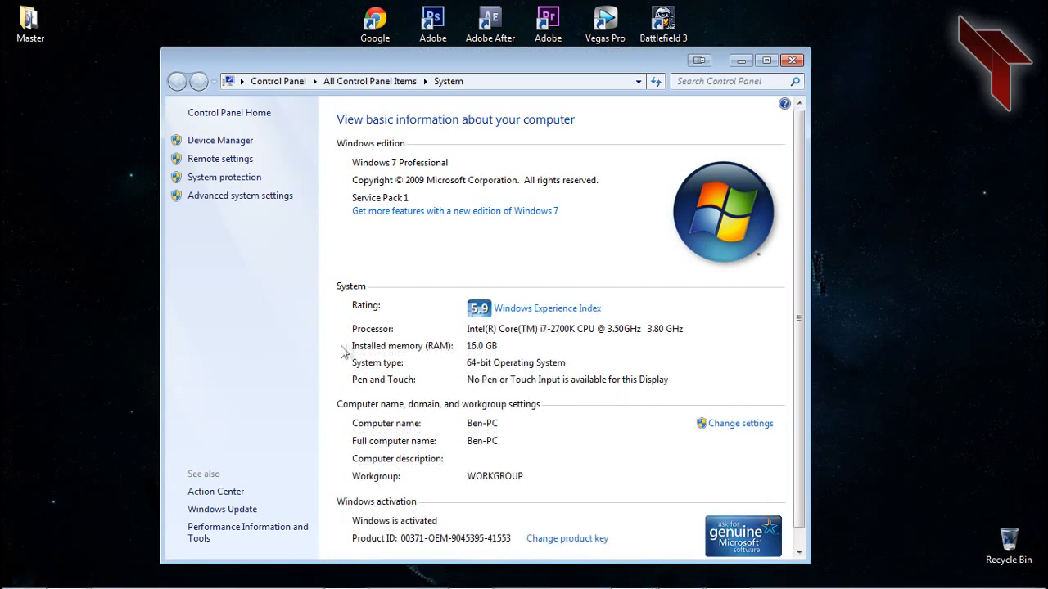
mouse_move(483, 362)
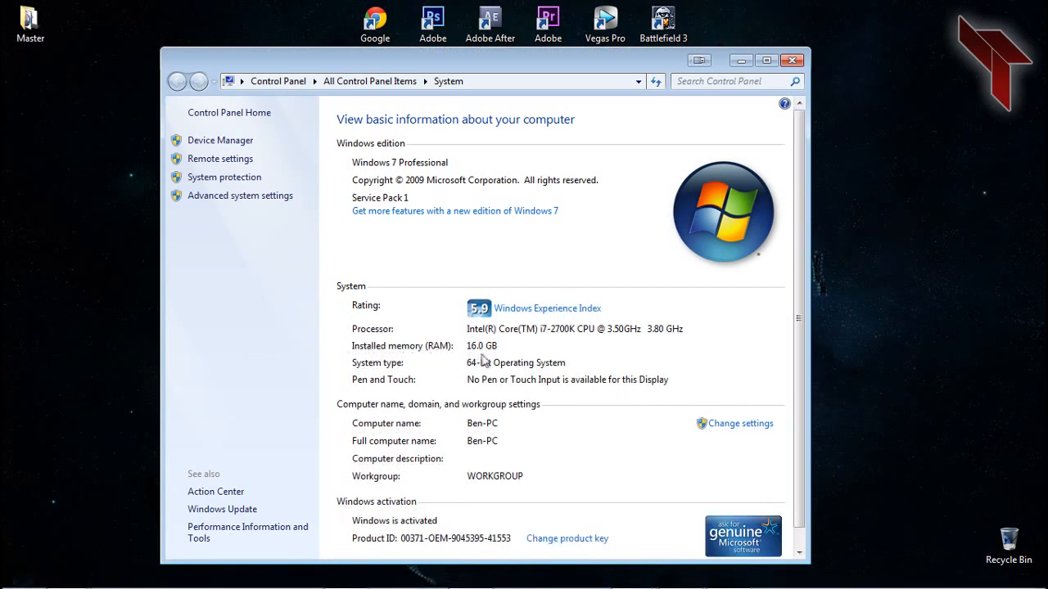
mouse_move(367, 375)
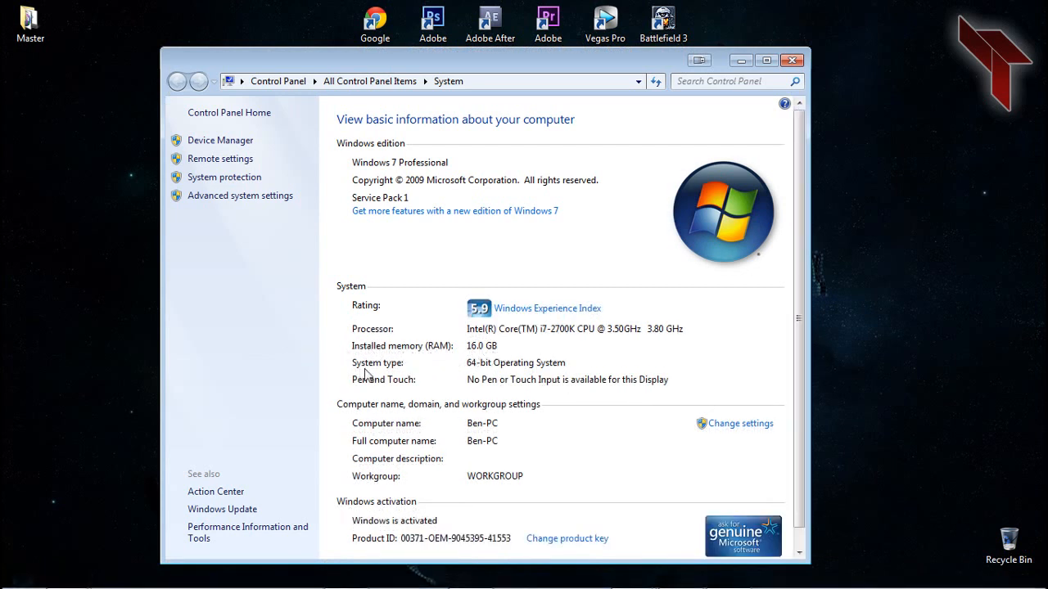
mouse_move(470, 370)
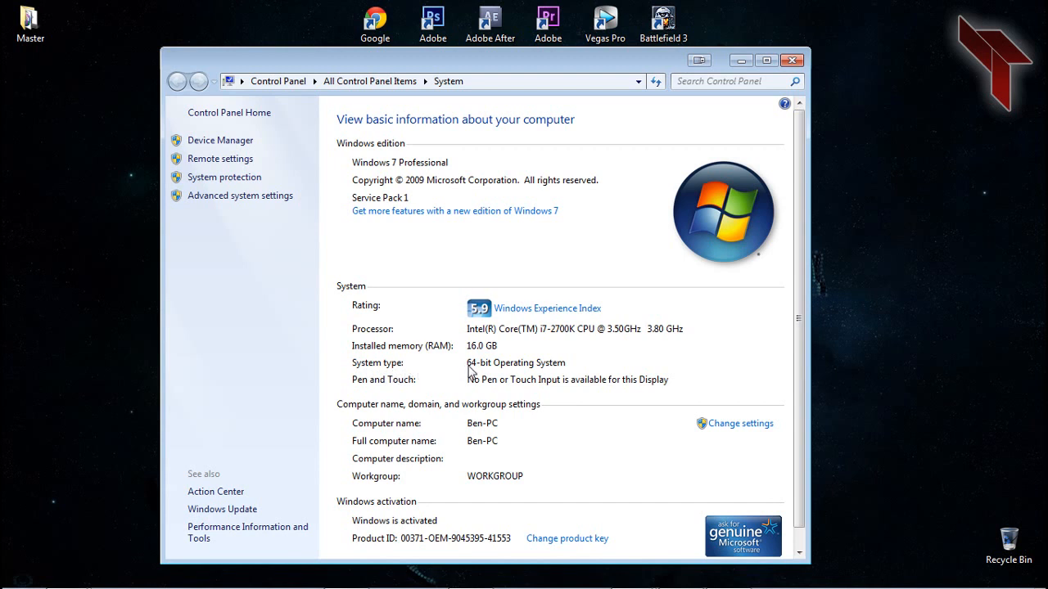
mouse_move(565, 373)
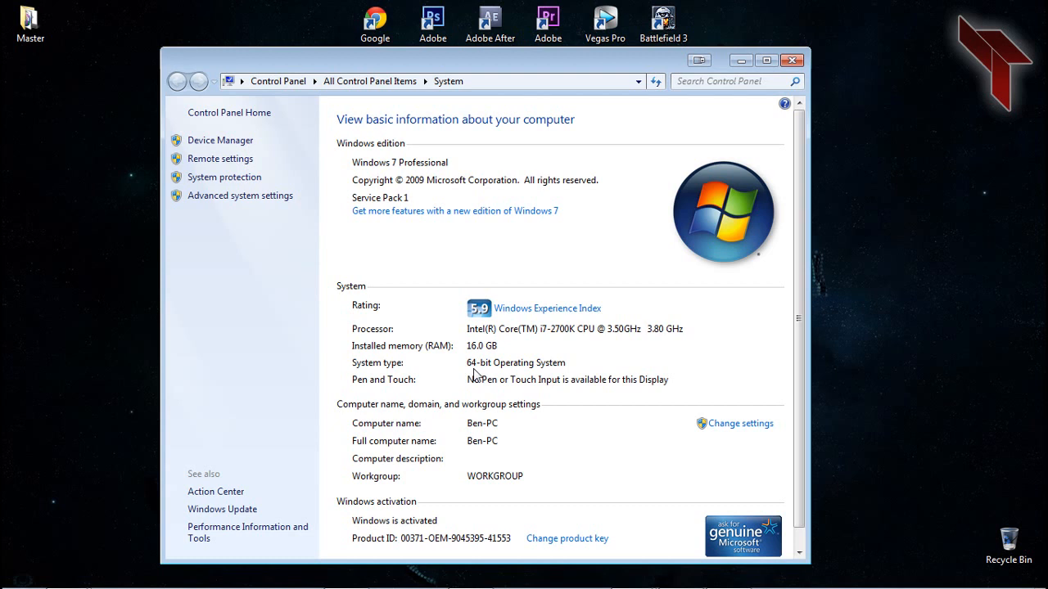
mouse_move(638, 350)
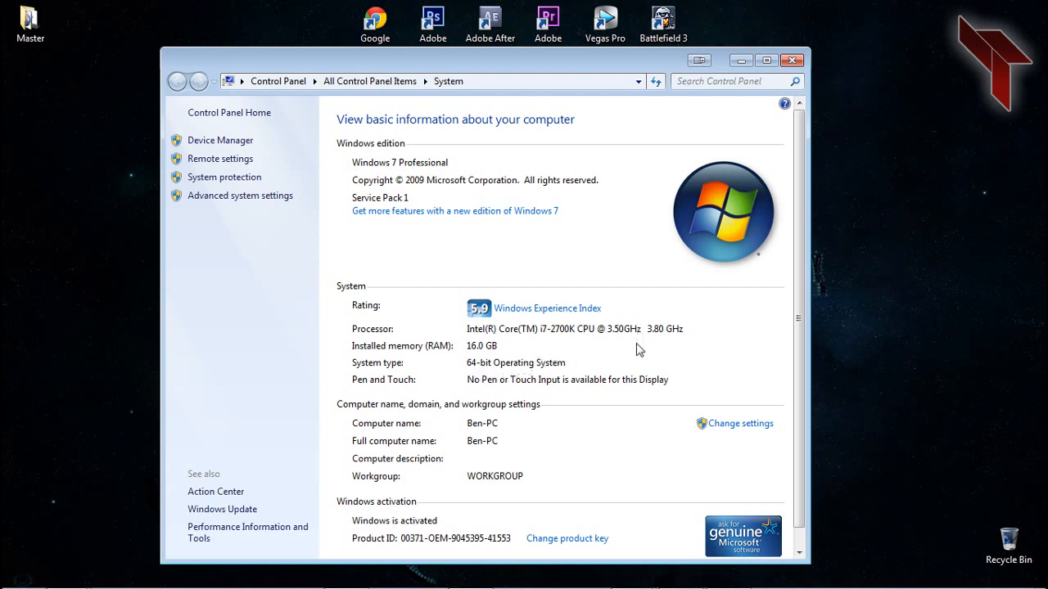
mouse_move(479, 358)
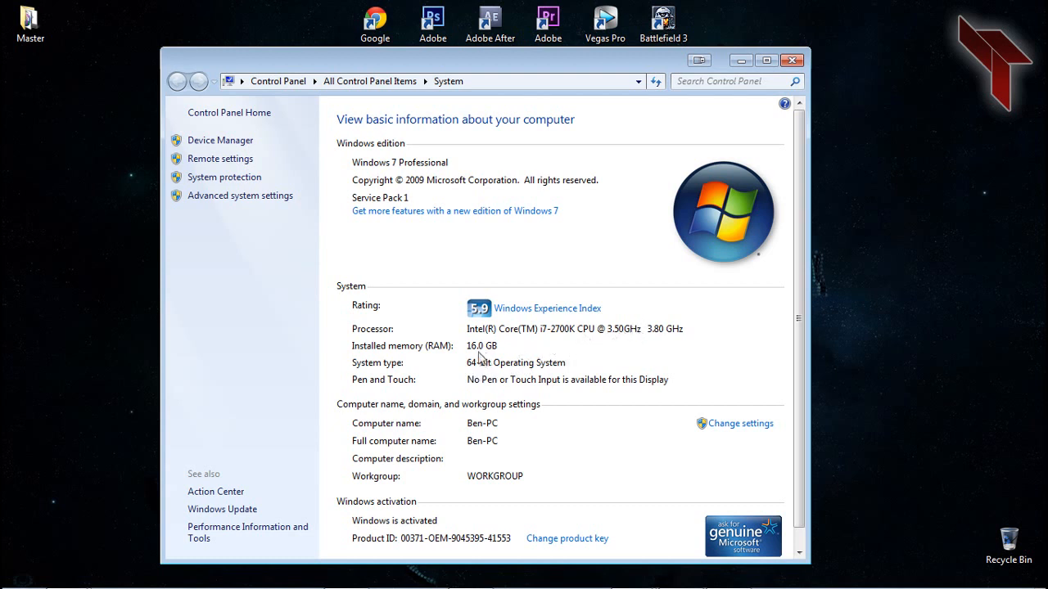
mouse_move(466, 362)
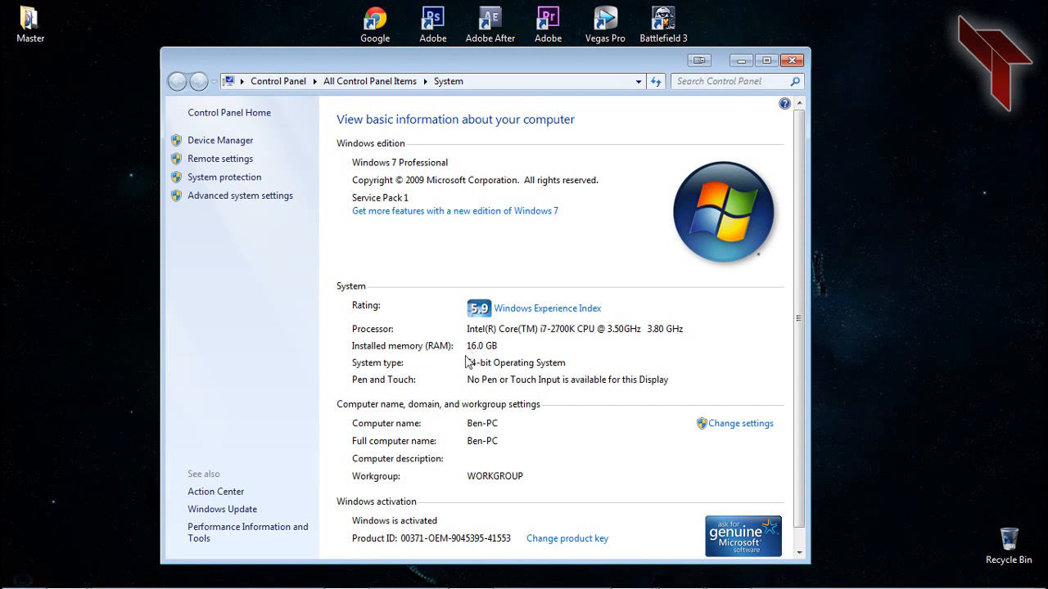
mouse_move(494, 353)
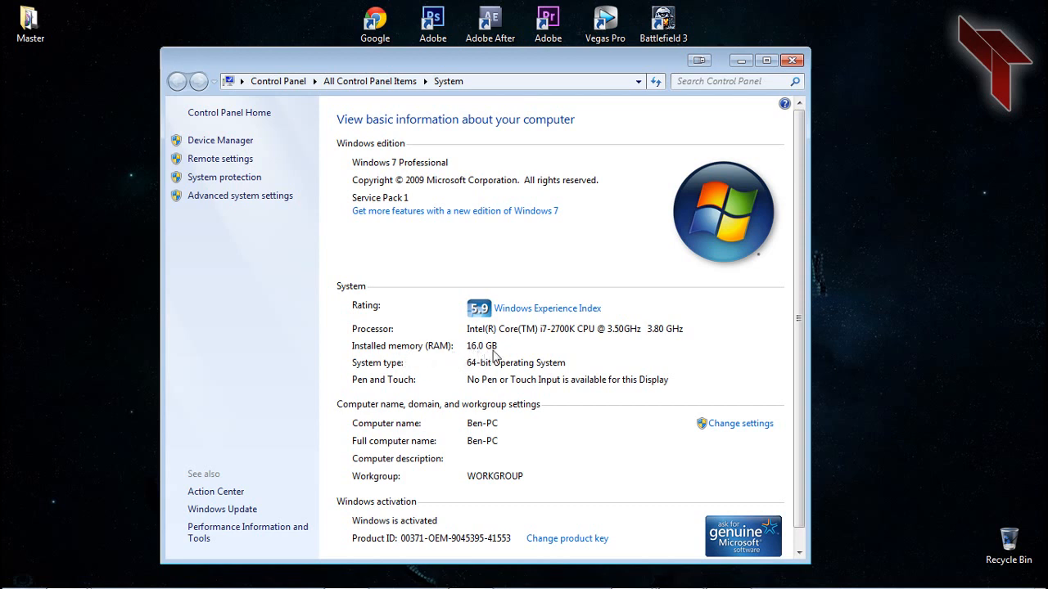
mouse_move(545, 303)
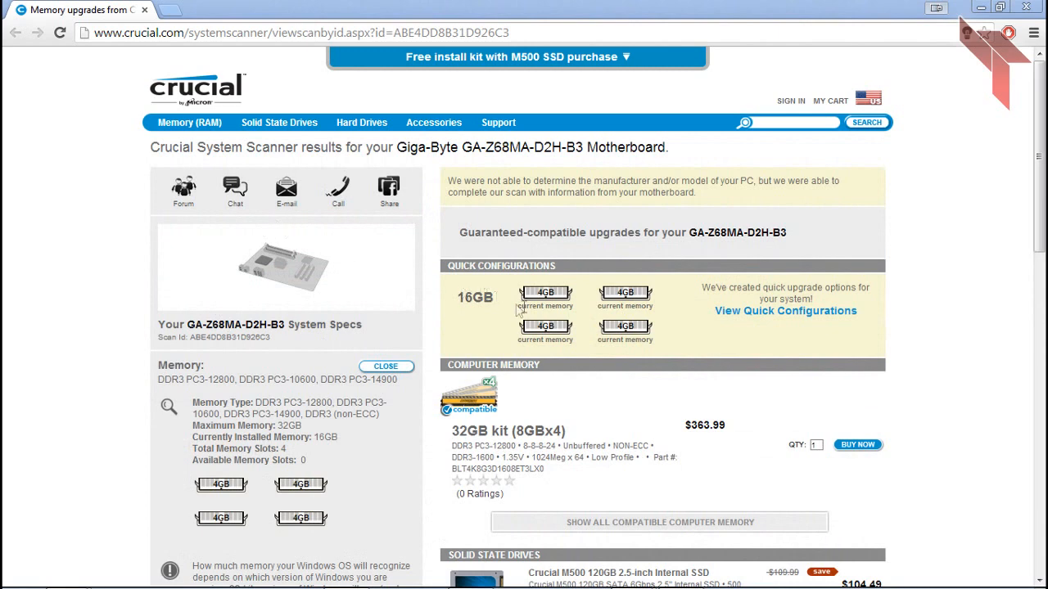
mouse_move(472, 430)
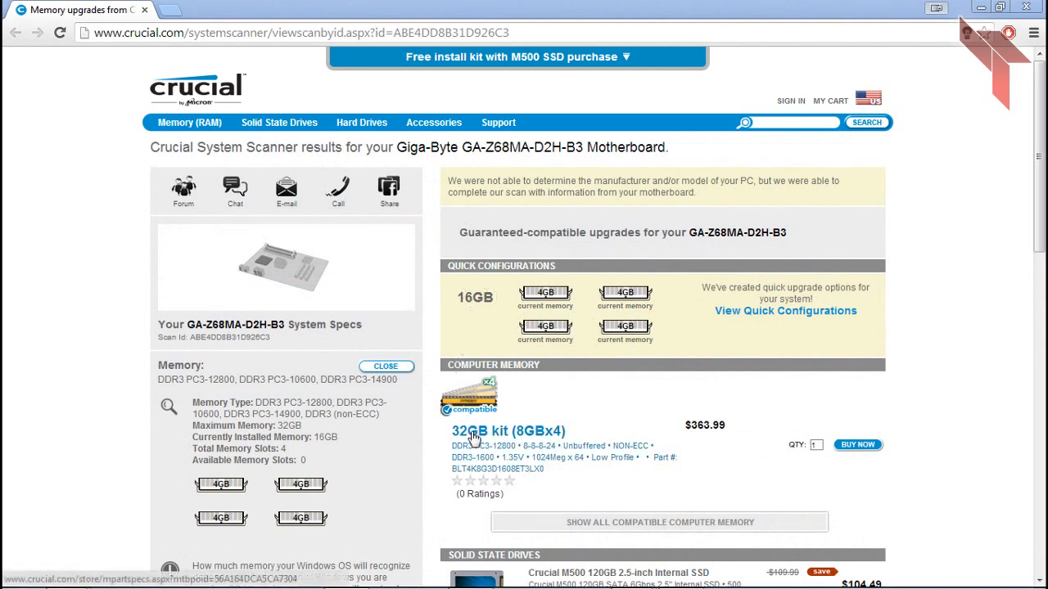
Step: Scroll past the 32GB memory kit and SSD options down to recommended internal hard drives
scroll("down", 3)
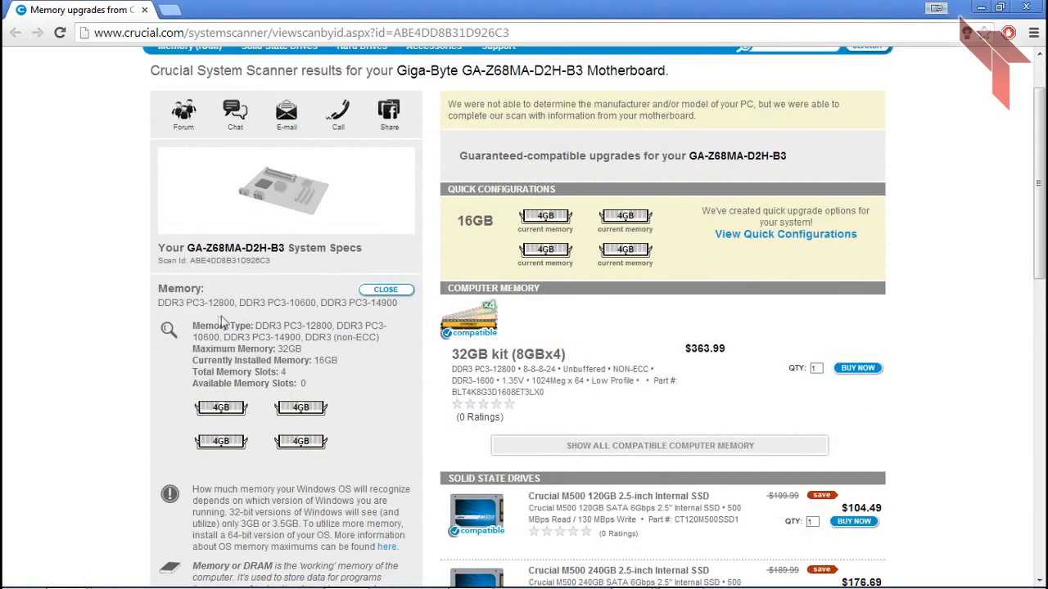
scroll("down", 3)
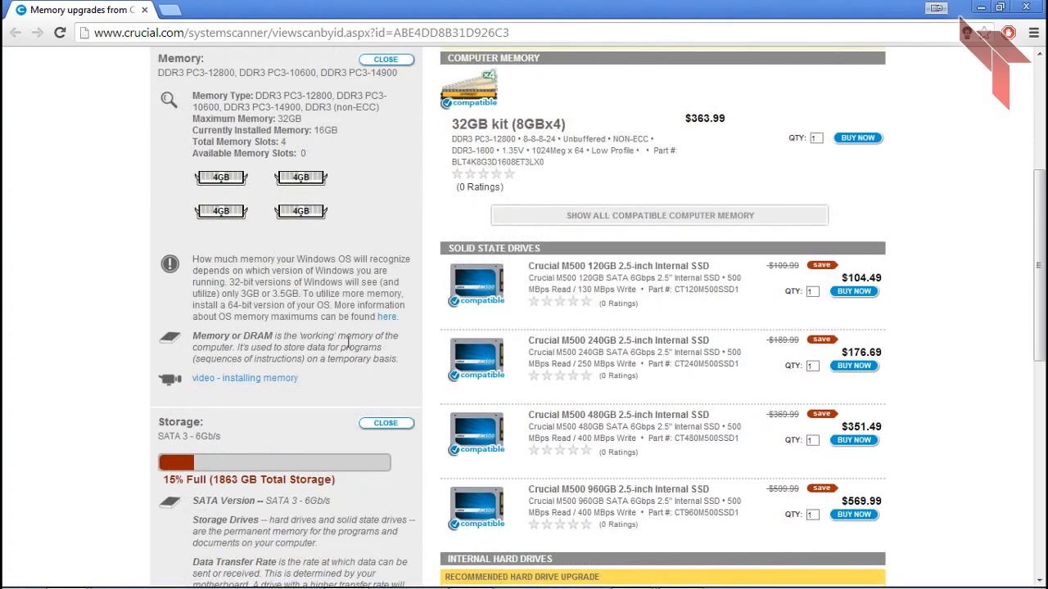
scroll("down", 3)
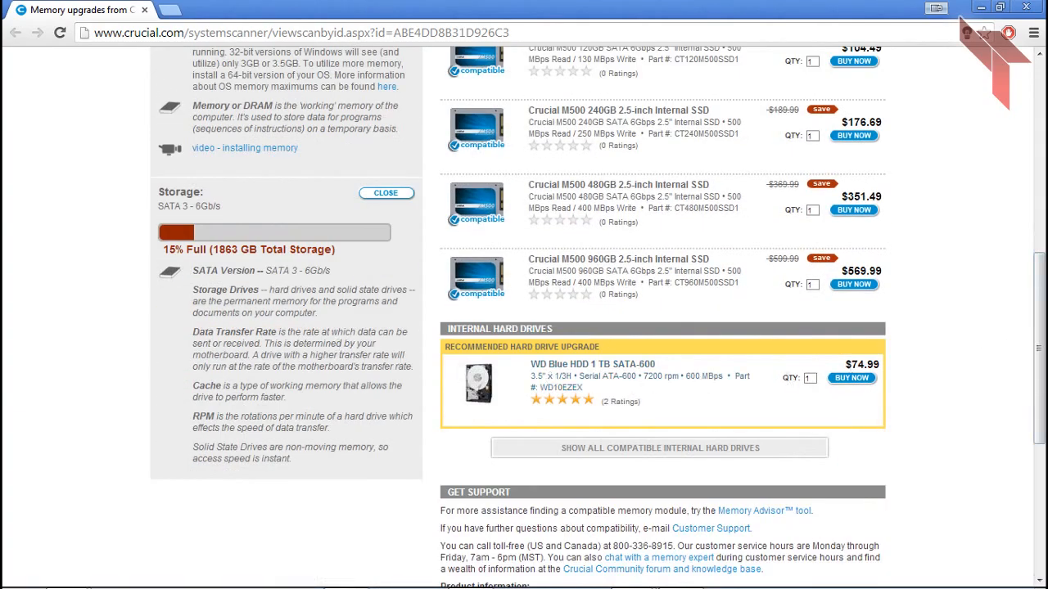